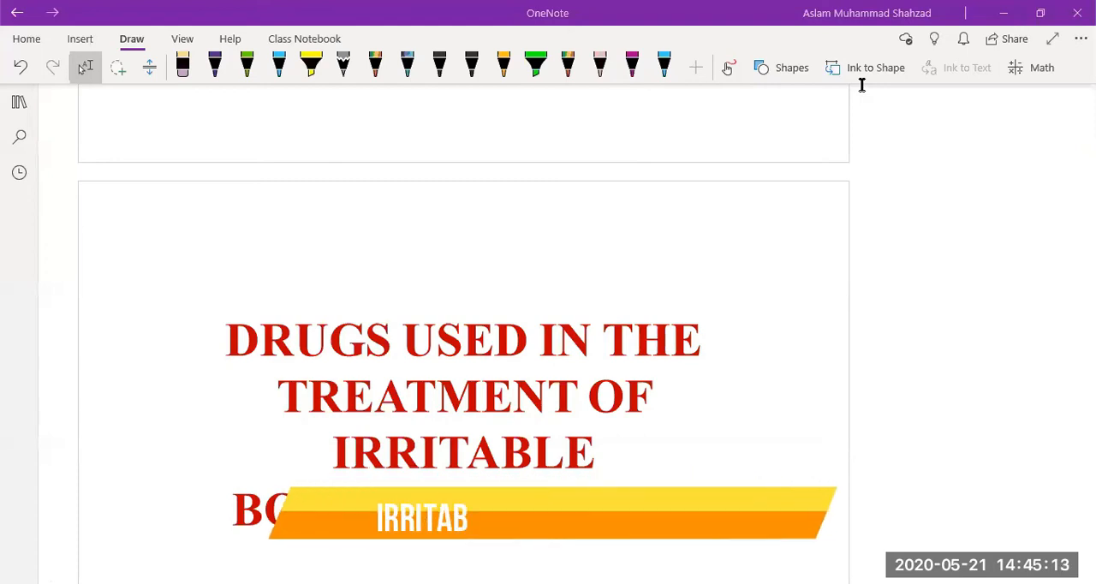
Bring Figure 21-1, the IBS management algorithm, into view and select the green pen
scroll("down", 3)
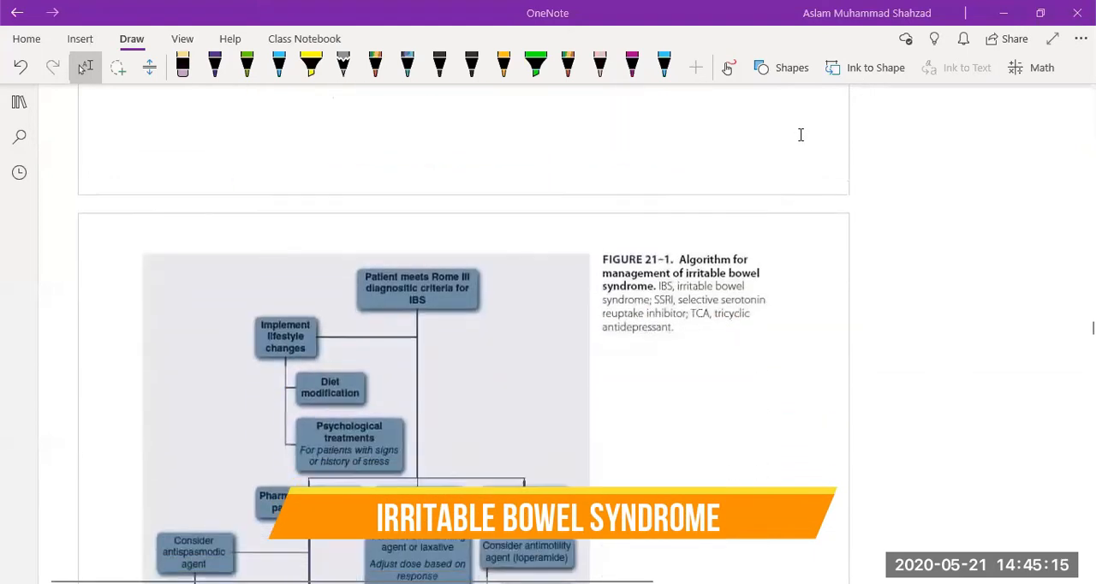
scroll("down", 3)
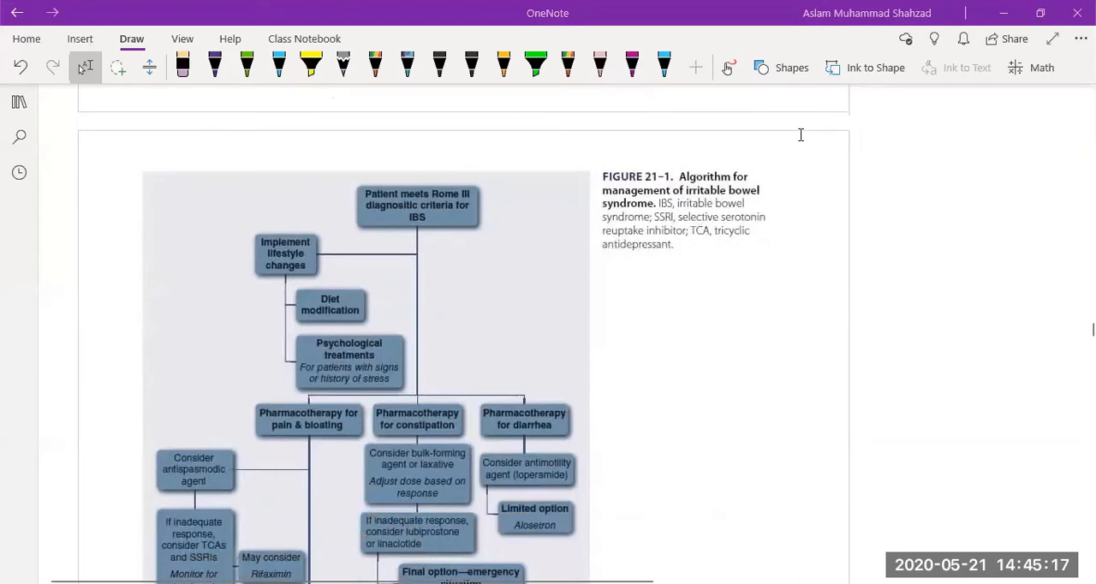
scroll("down", 3)
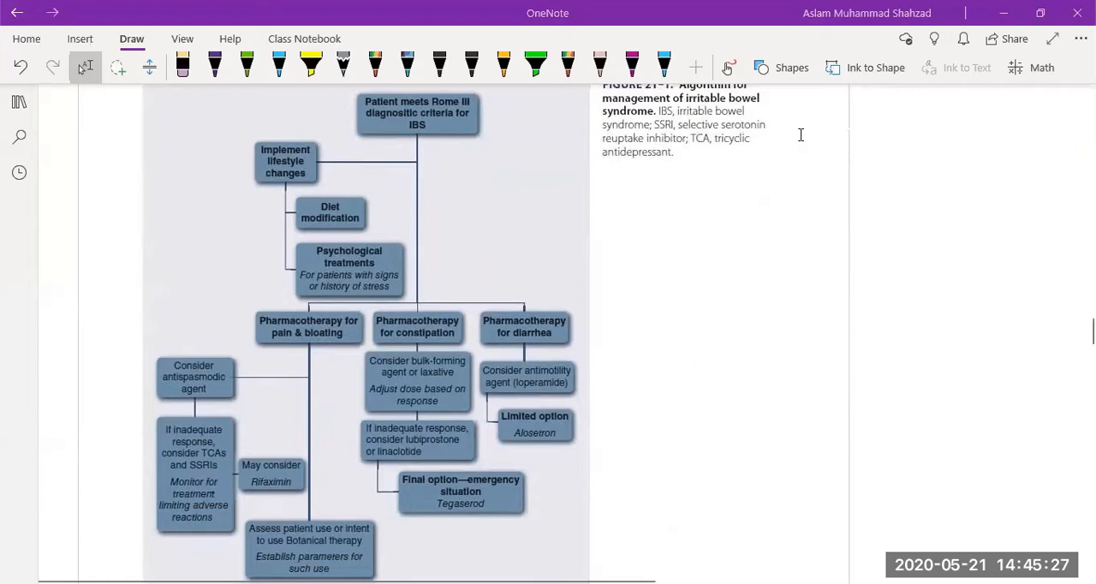
left_click(247, 62)
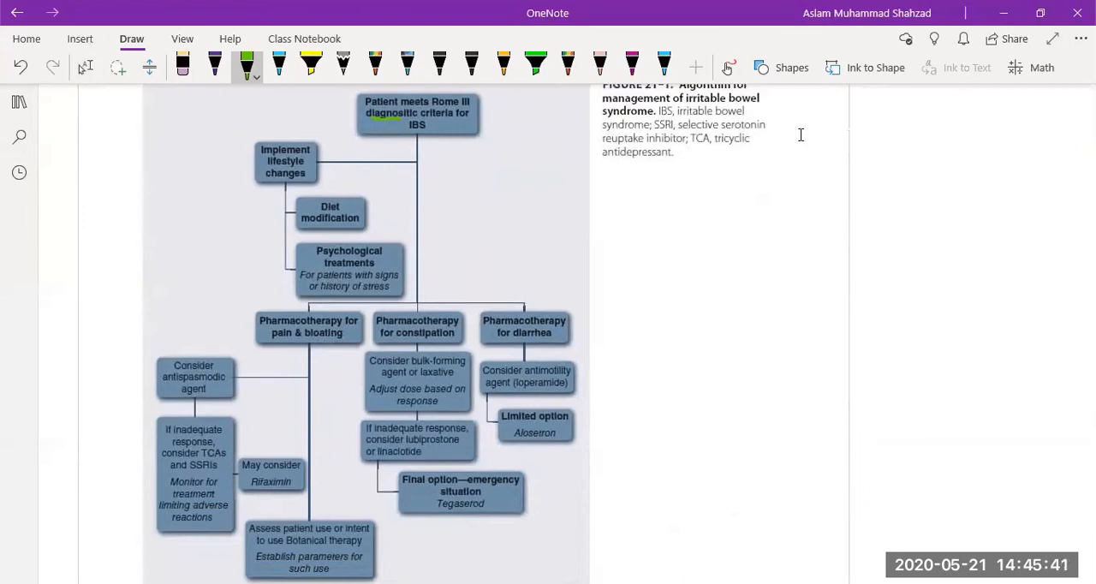
Mark lifestyle, psychological, Tegaserod, loperamide/Alosetron, pain-and-bloating and antispasmodic boxes with green strokes
left_click_drag(201, 174, 227, 172)
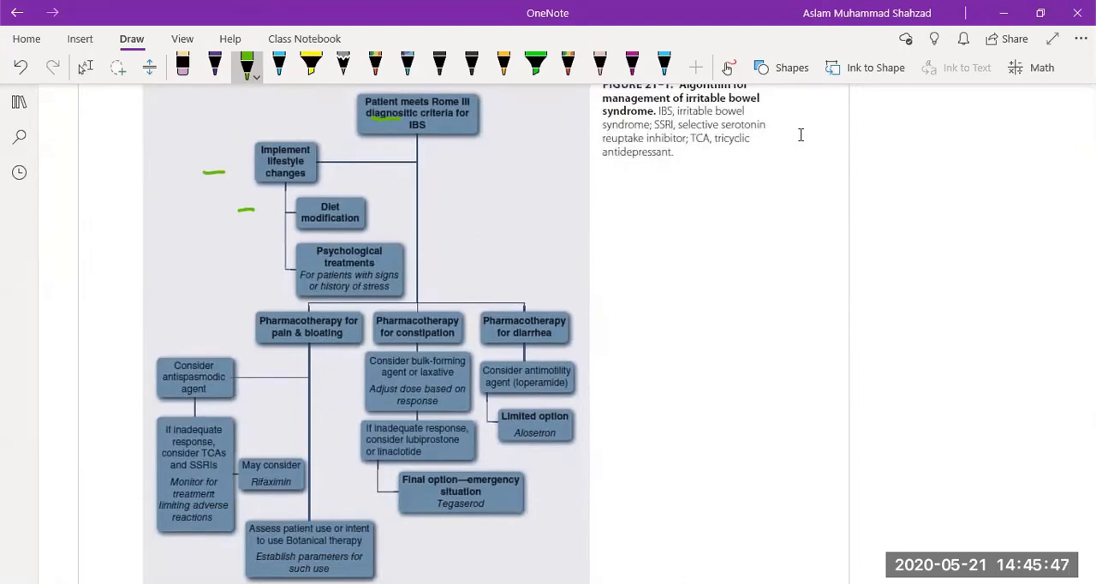
left_click_drag(231, 261, 252, 264)
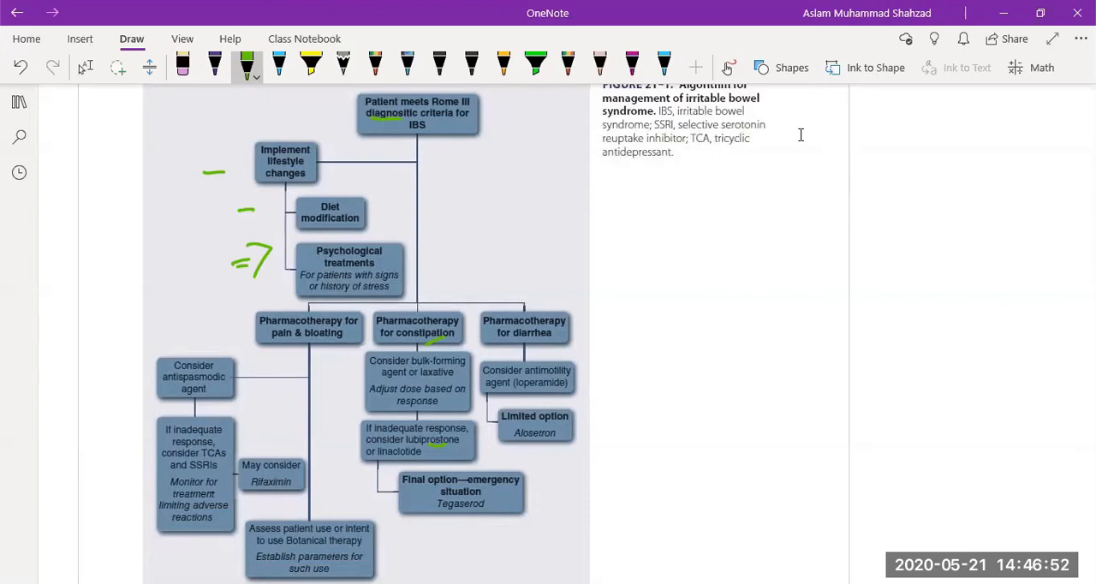
left_click_drag(445, 517, 484, 518)
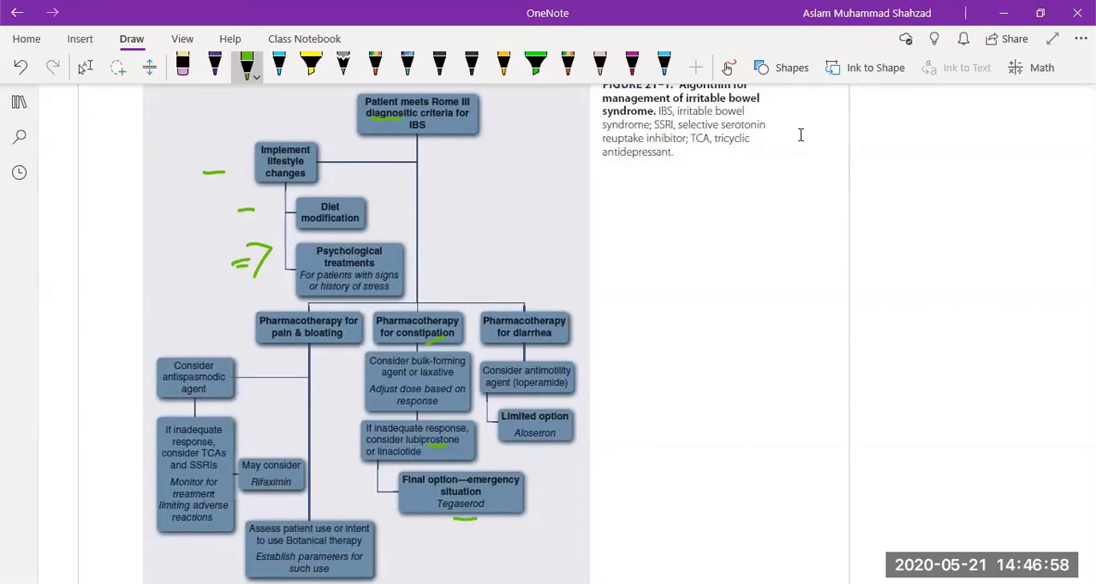
left_click_drag(510, 396, 566, 393)
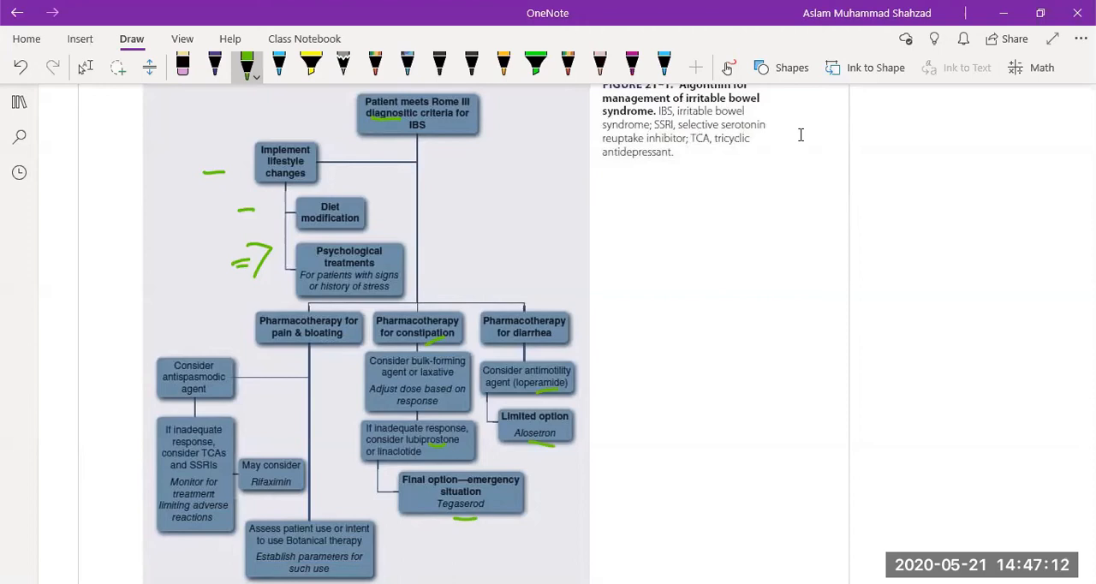
left_click_drag(283, 366, 330, 355)
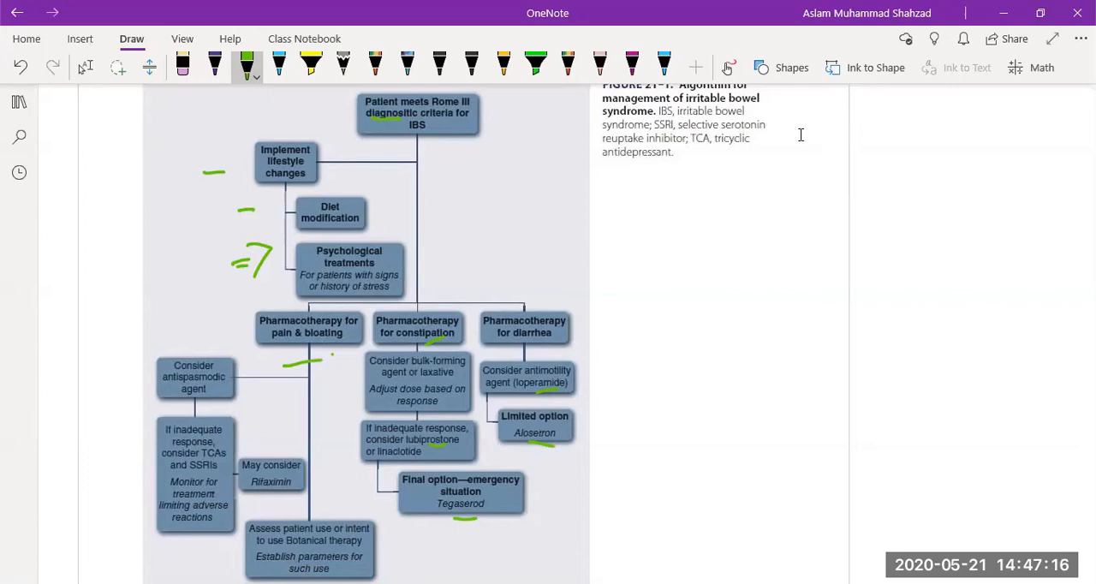
left_click_drag(129, 373, 137, 381)
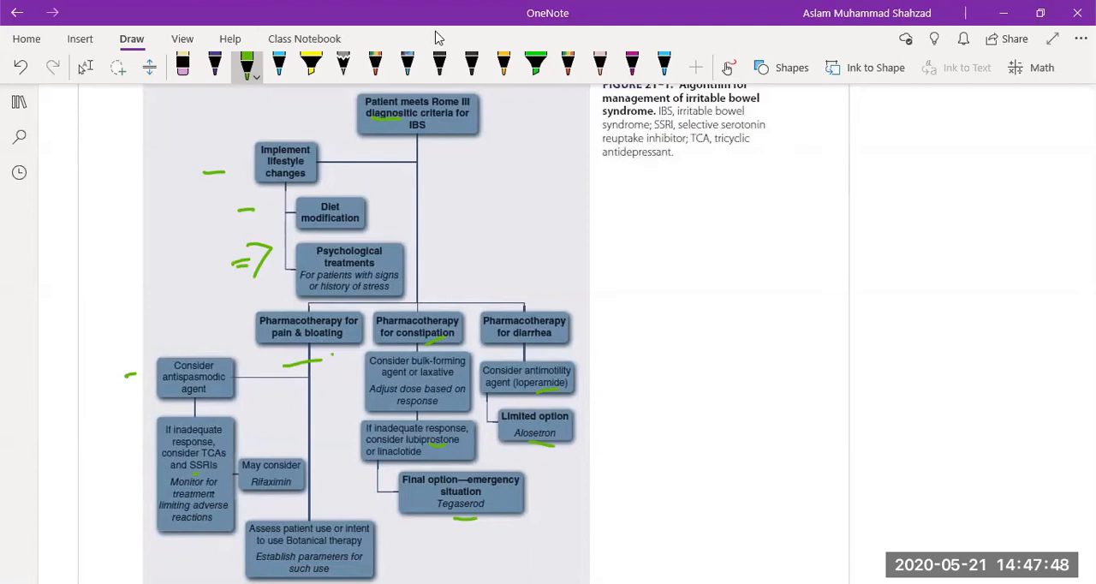
Move past Figure 21-1 to the Amitiza 24-microgram soft capsules image
scroll("down", 3)
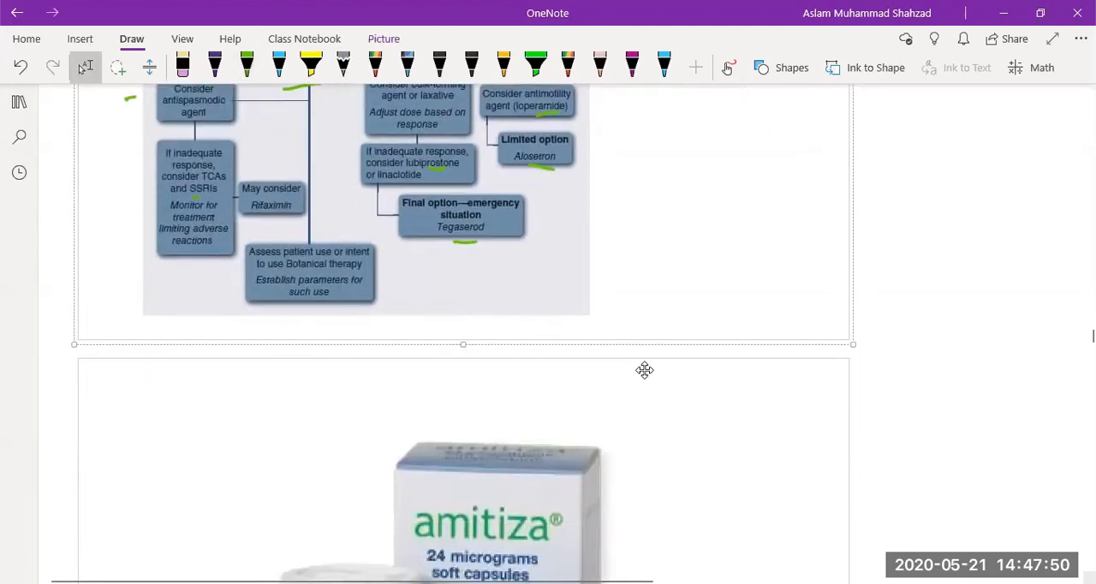
scroll("down", 3)
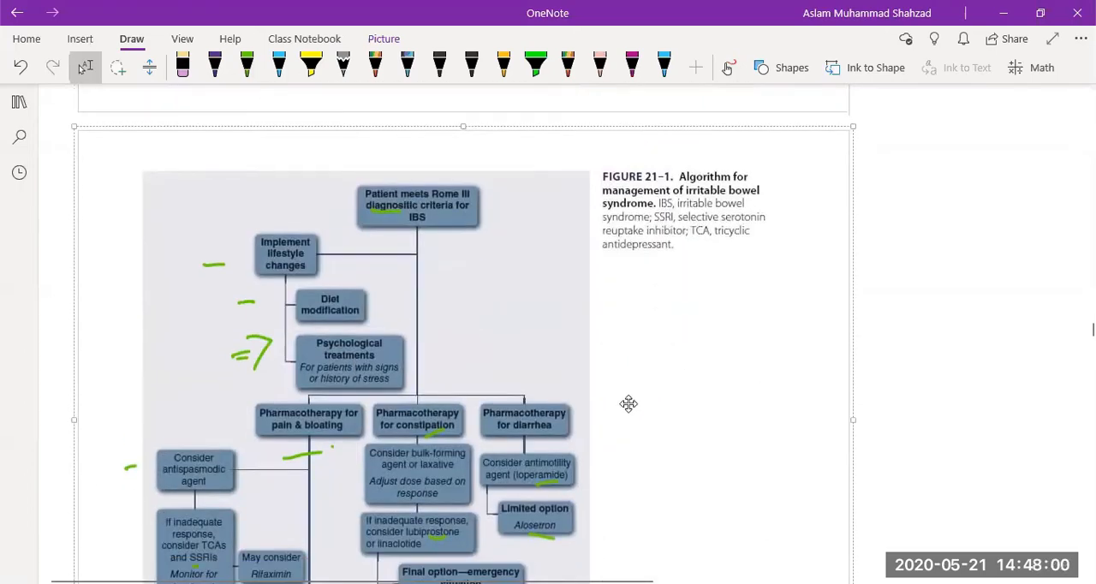
mouse_move(631, 410)
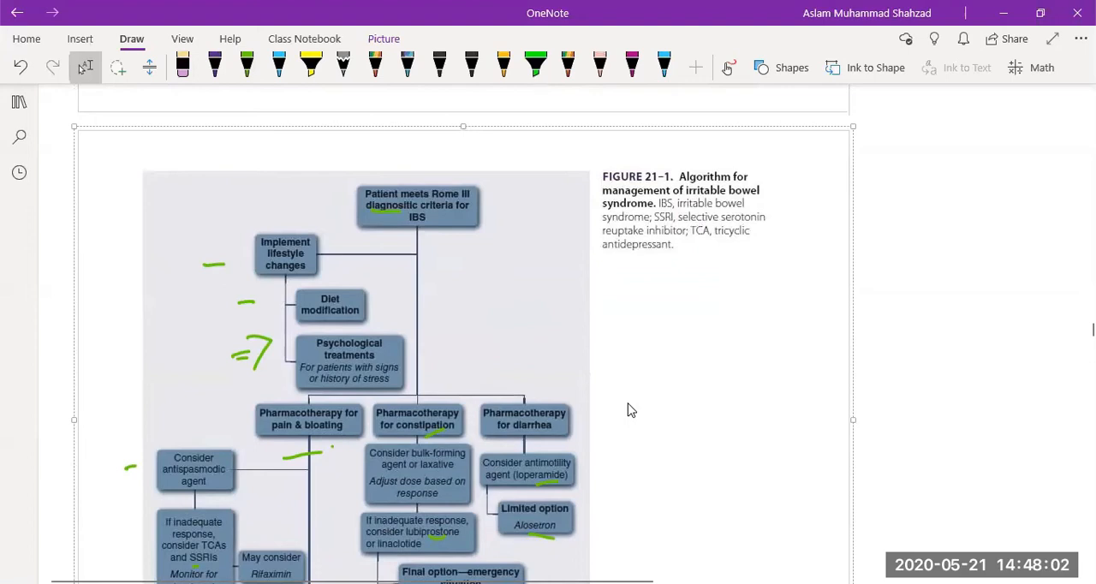
scroll("down", 3)
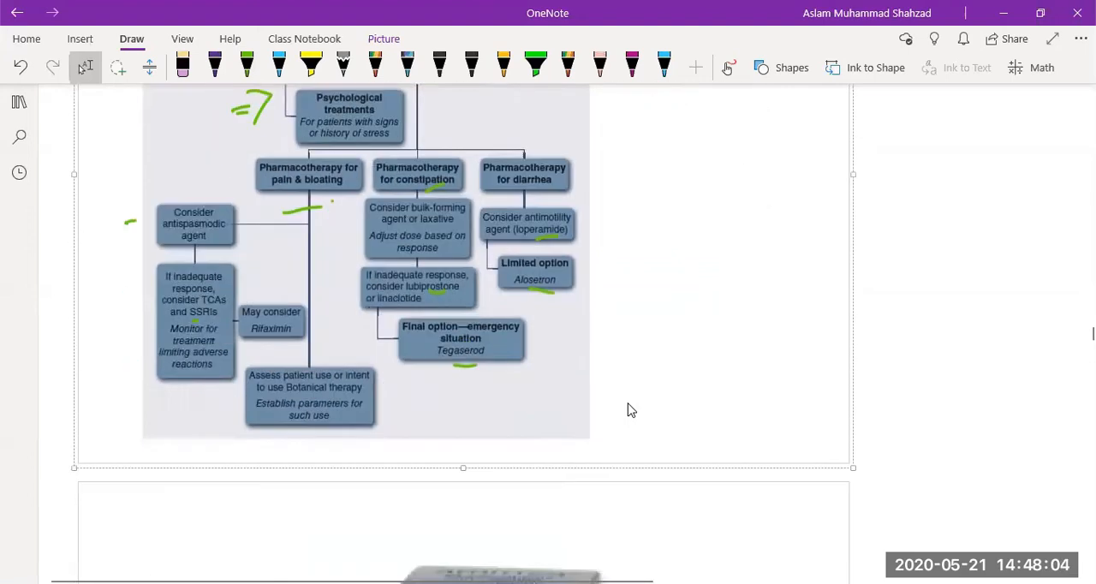
scroll("down", 3)
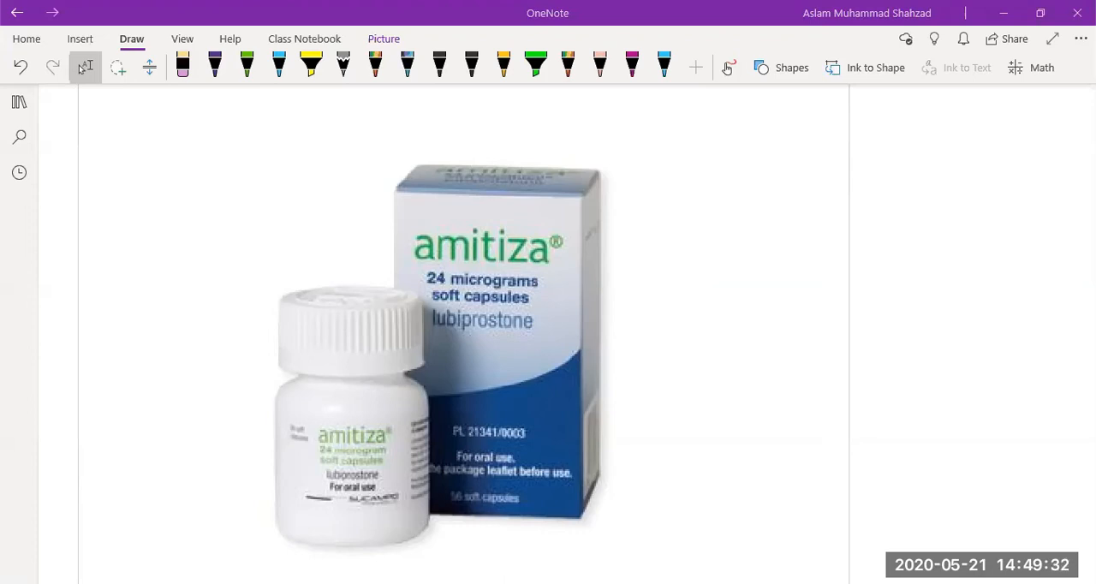
Scroll down to the Zelnorm tegaserod tablets image
scroll("down", 3)
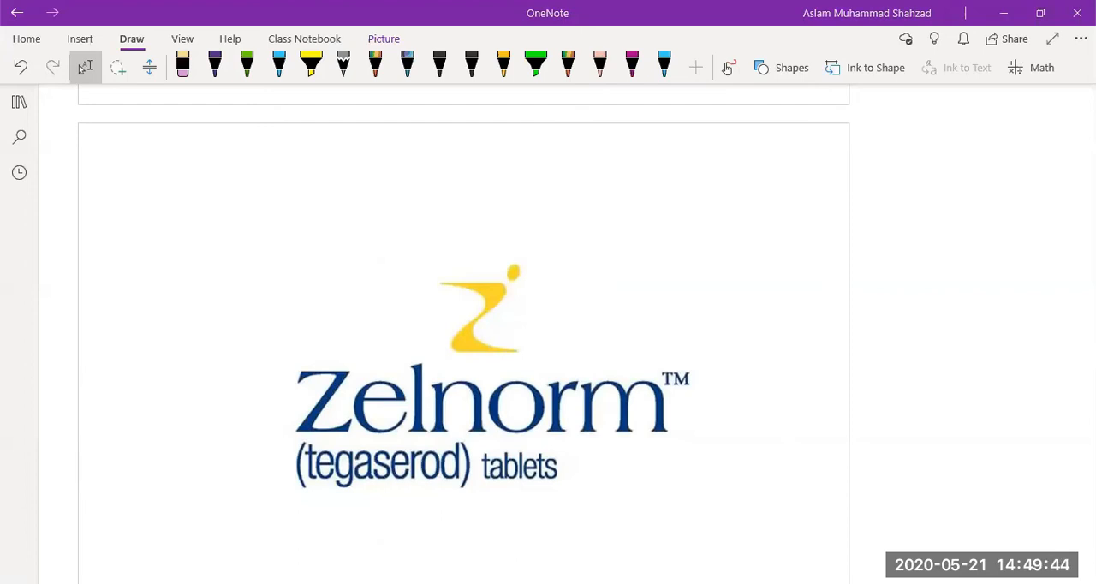
mouse_move(411, 168)
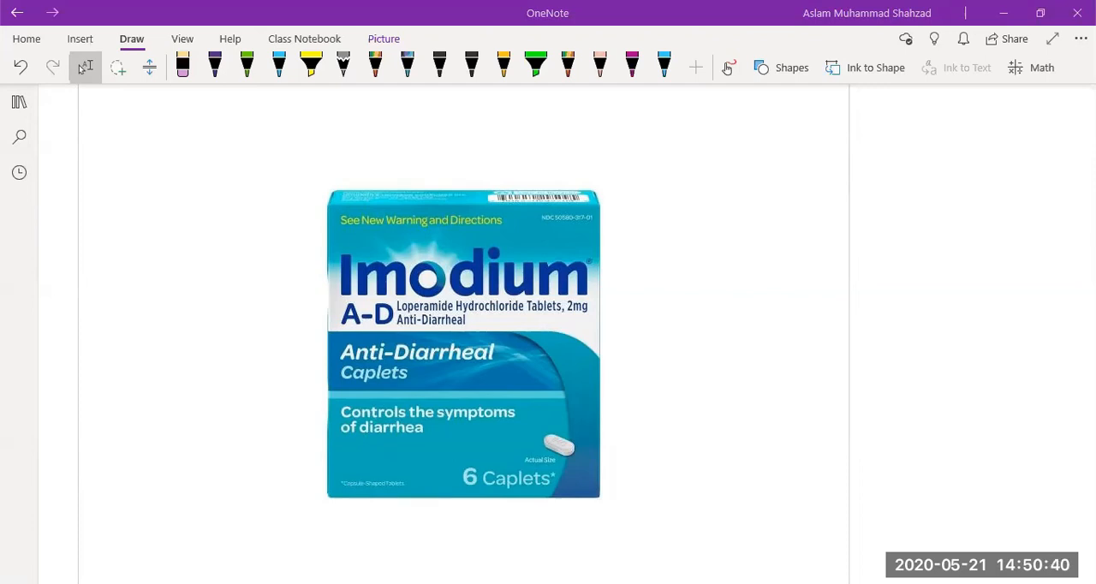
Scroll through the eight Alosetron pharmacology points to the Clinical uses start
scroll("down", 3)
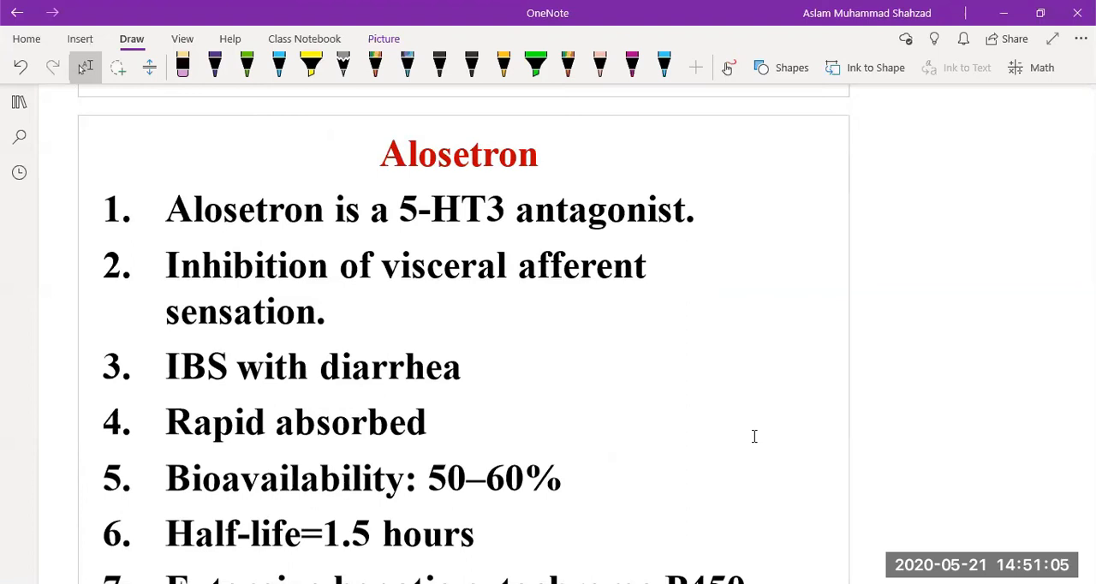
scroll("down", 3)
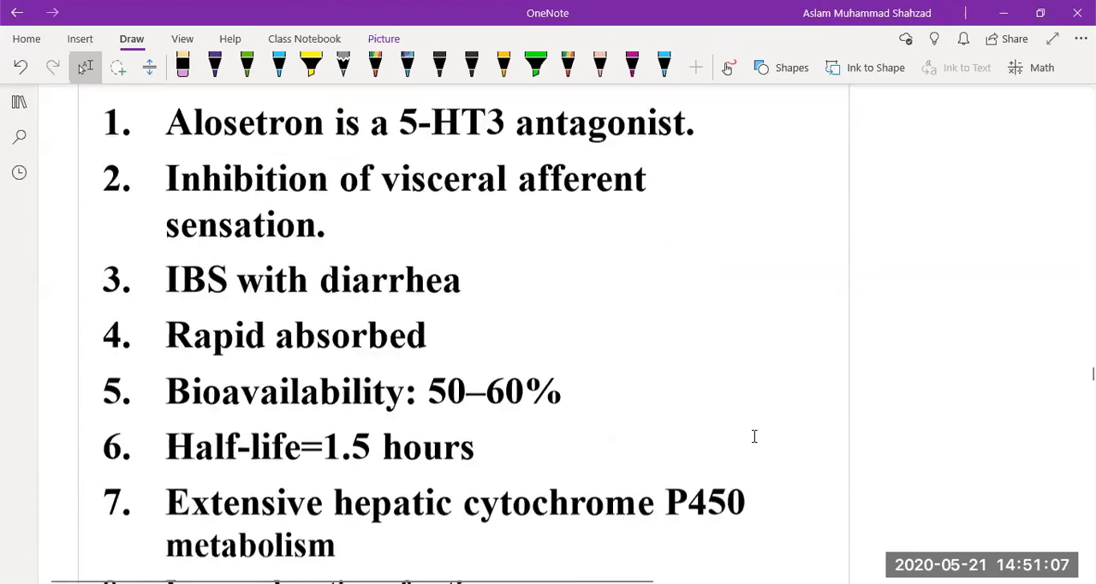
scroll("down", 3)
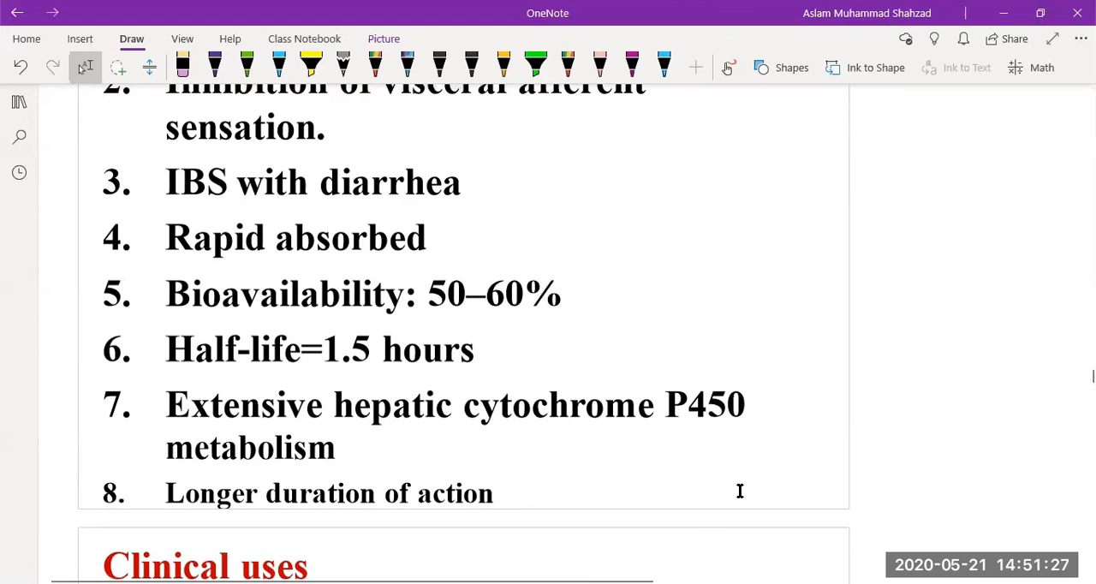
scroll("down", 3)
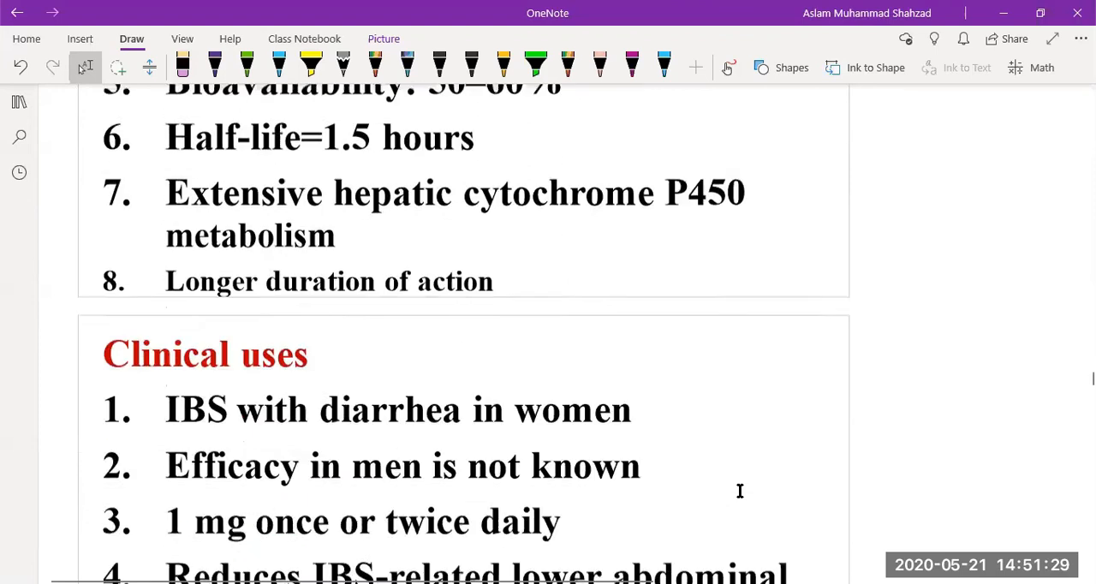
Underline pain, cramps, diarrhea, mean, per day and consistency in green
scroll("down", 3)
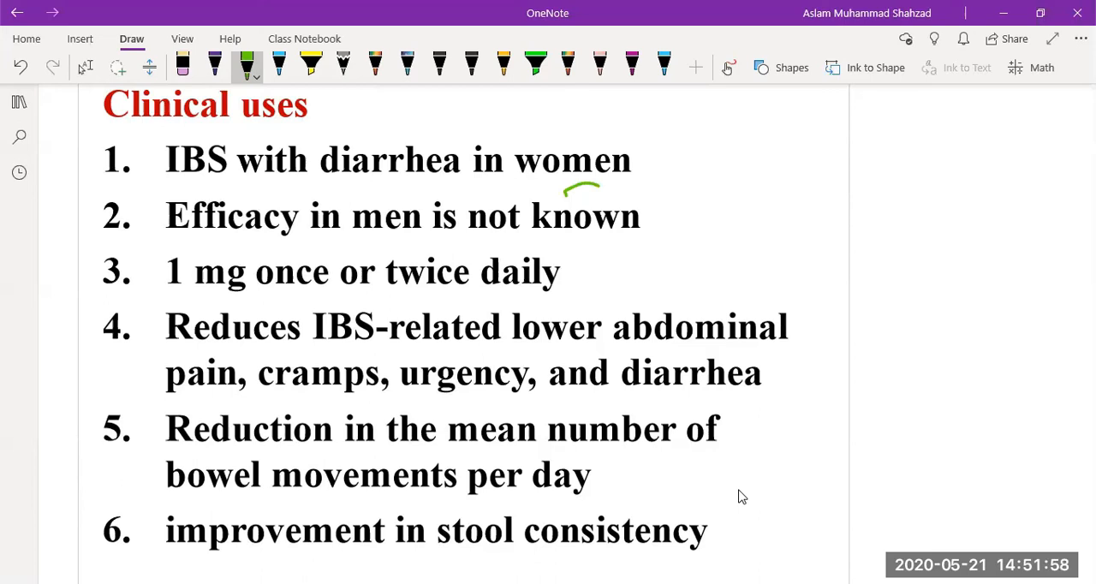
left_click_drag(171, 398, 360, 394)
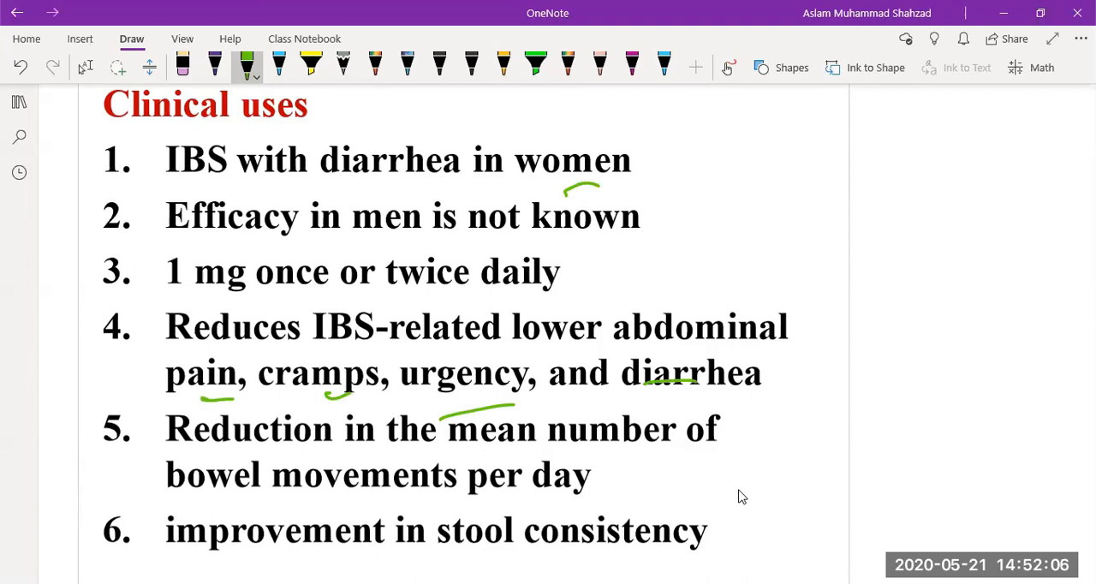
left_click_drag(466, 501, 535, 501)
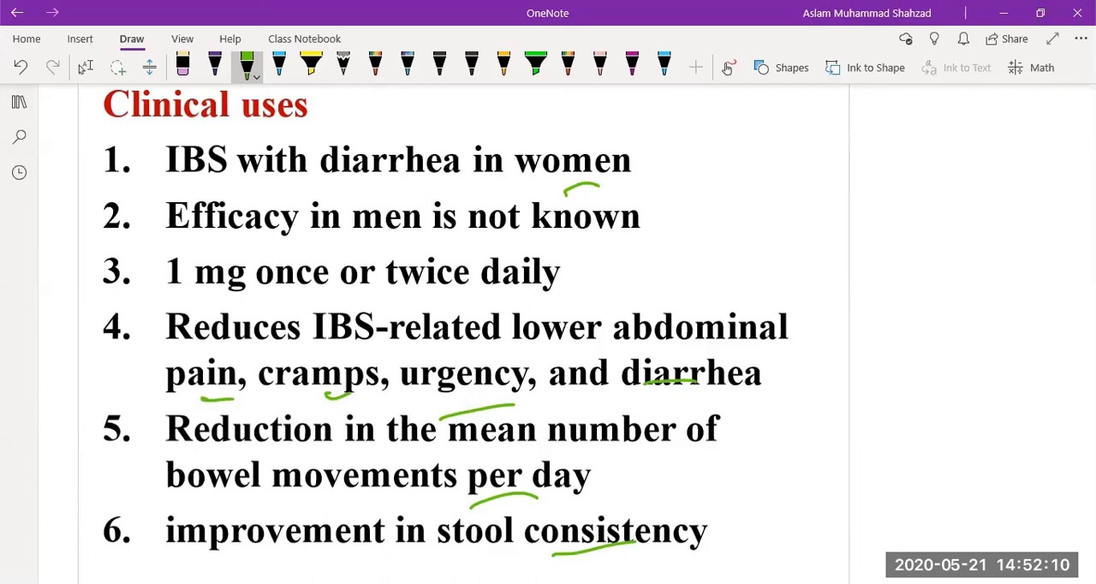
Underline ischemic colitis in Adverse events, then scroll to the Lotronex 0.5 mg image
scroll("down", 3)
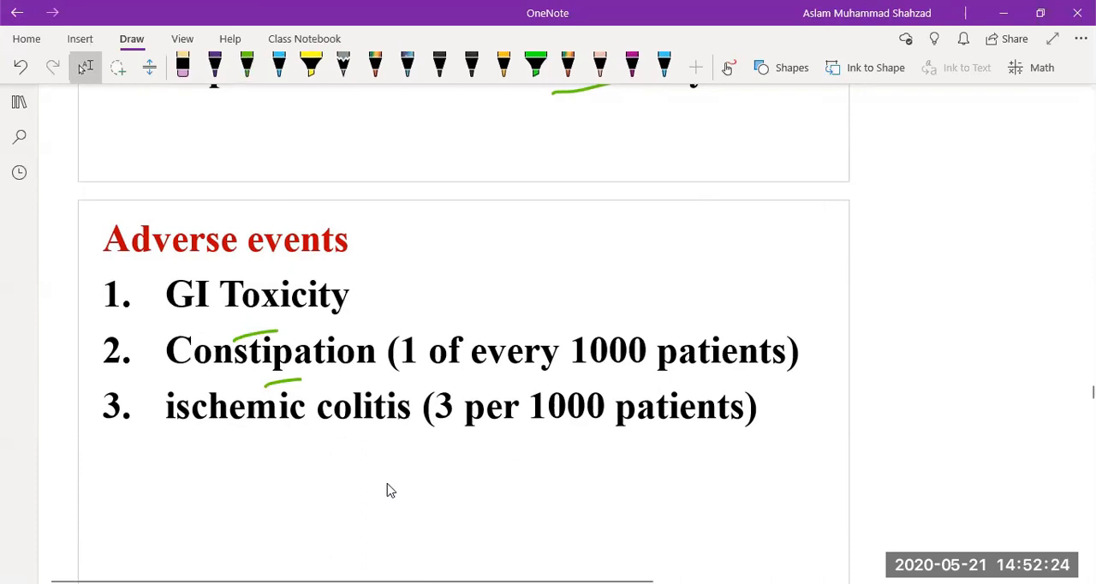
left_click_drag(257, 458, 342, 449)
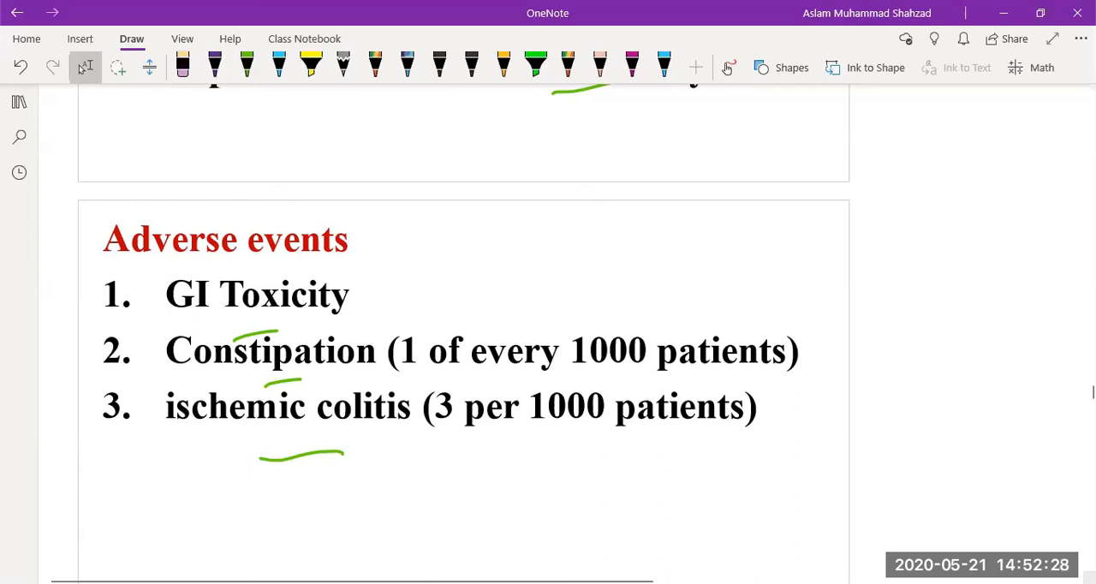
scroll("down", 3)
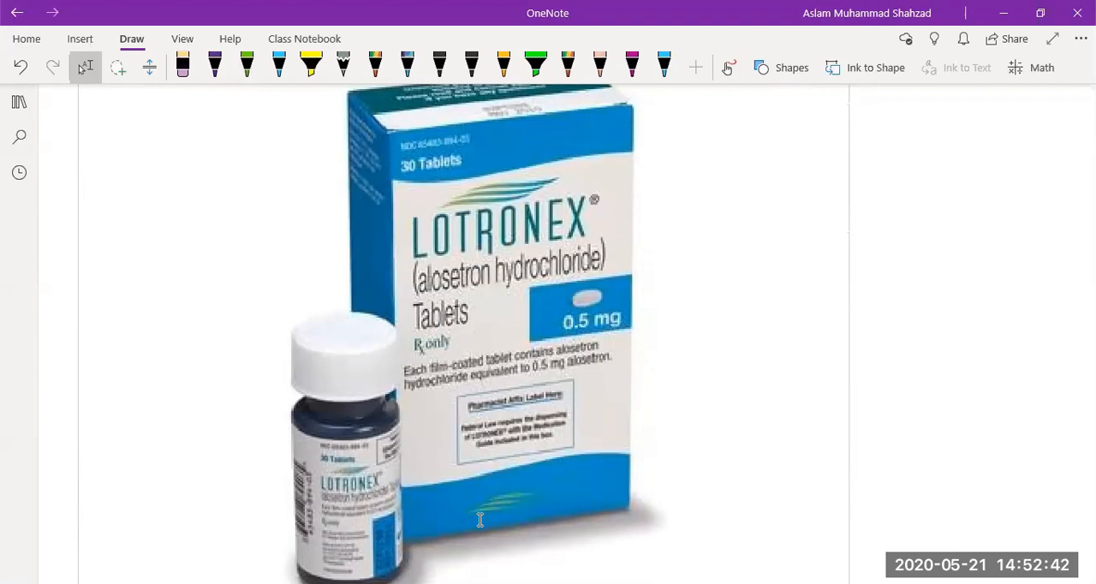
Scroll to the Gut 1998 chronic life stress research article
scroll("down", 3)
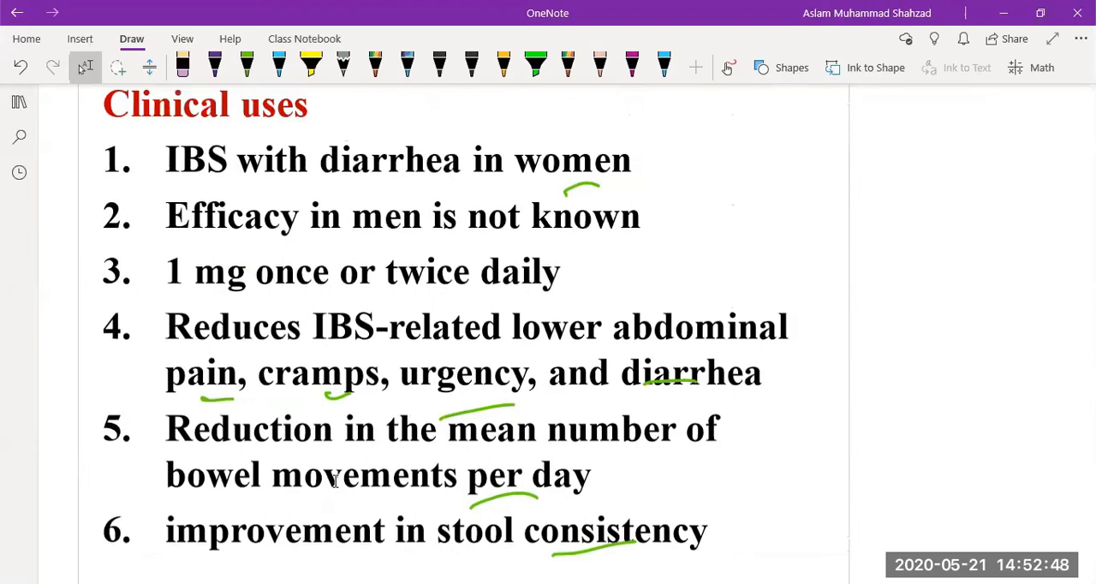
scroll("down", 3)
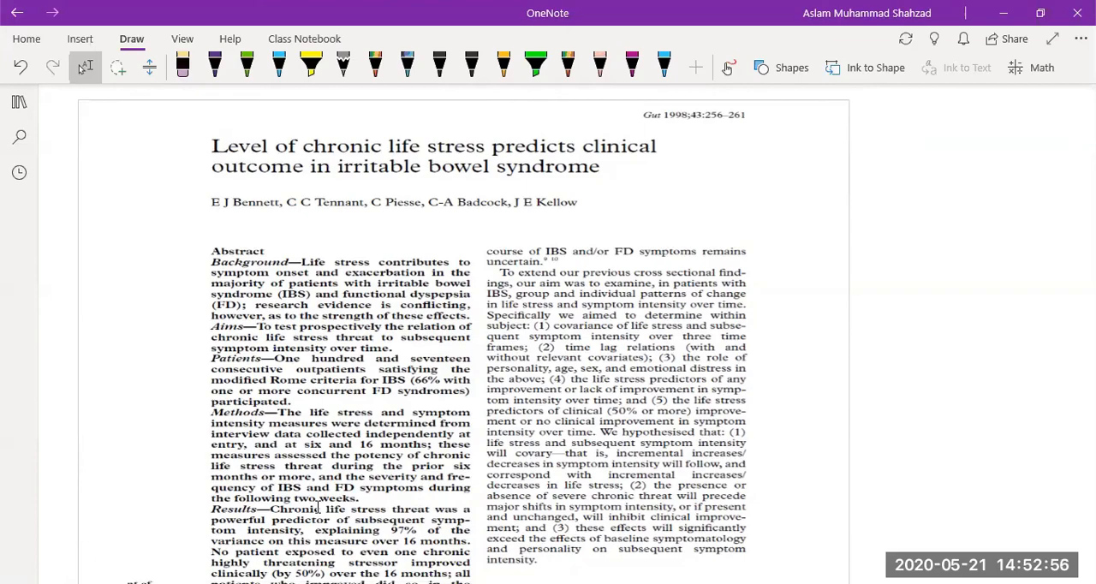
Add a green arrow above the algorithm's pharmacotherapy branches, then return to the stress article
scroll("down", 3)
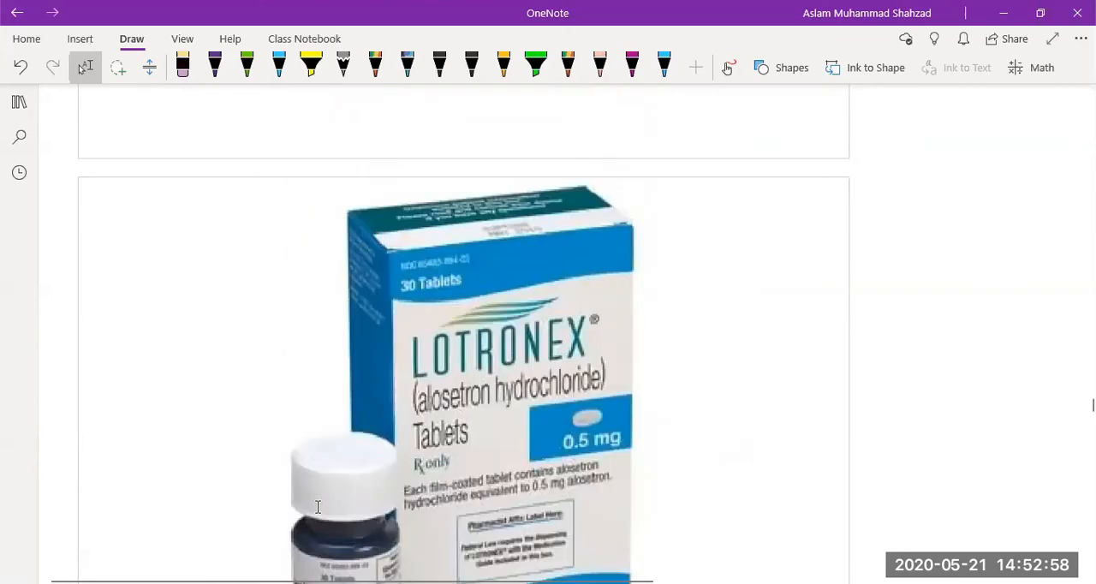
scroll("down", 3)
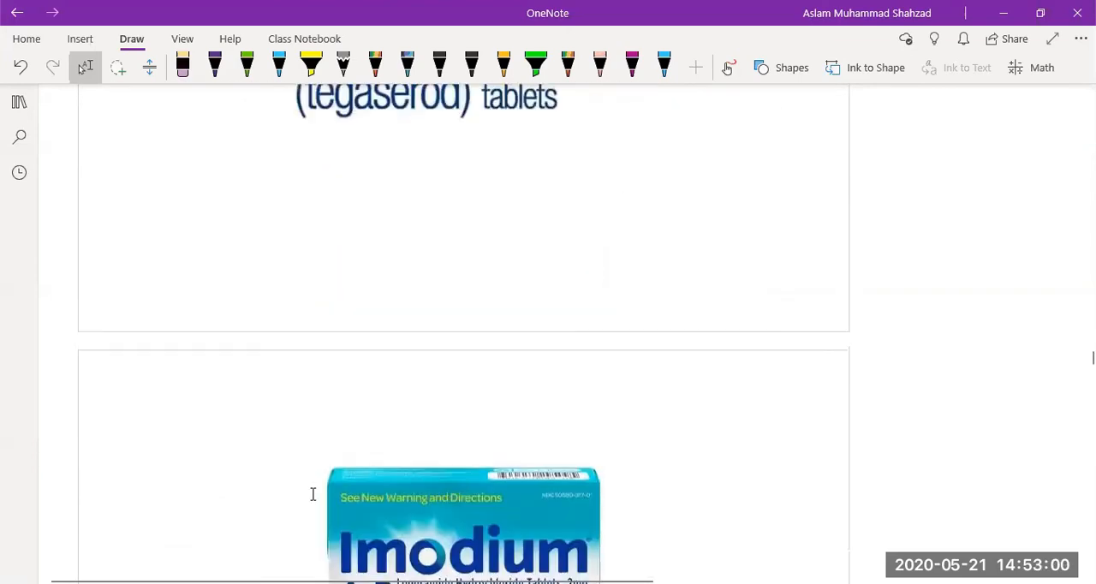
scroll("down", 3)
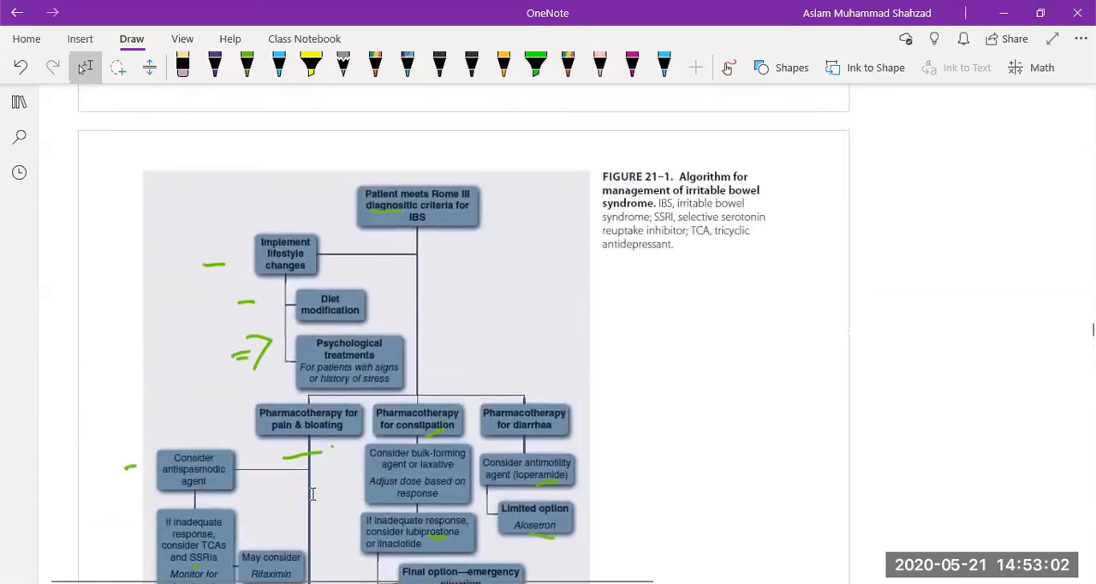
left_click(248, 65)
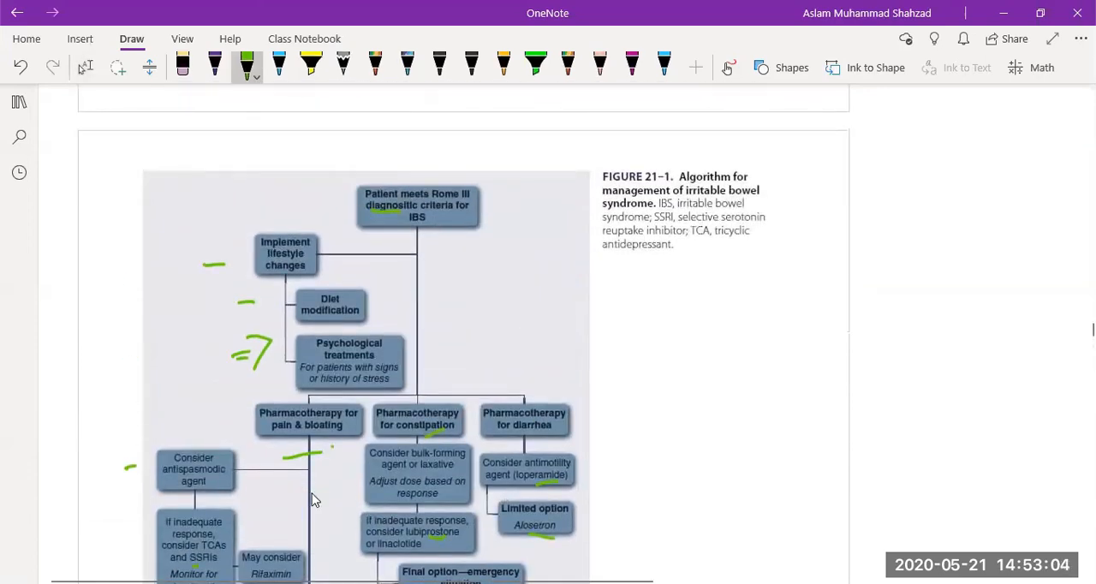
left_click_drag(424, 359, 463, 339)
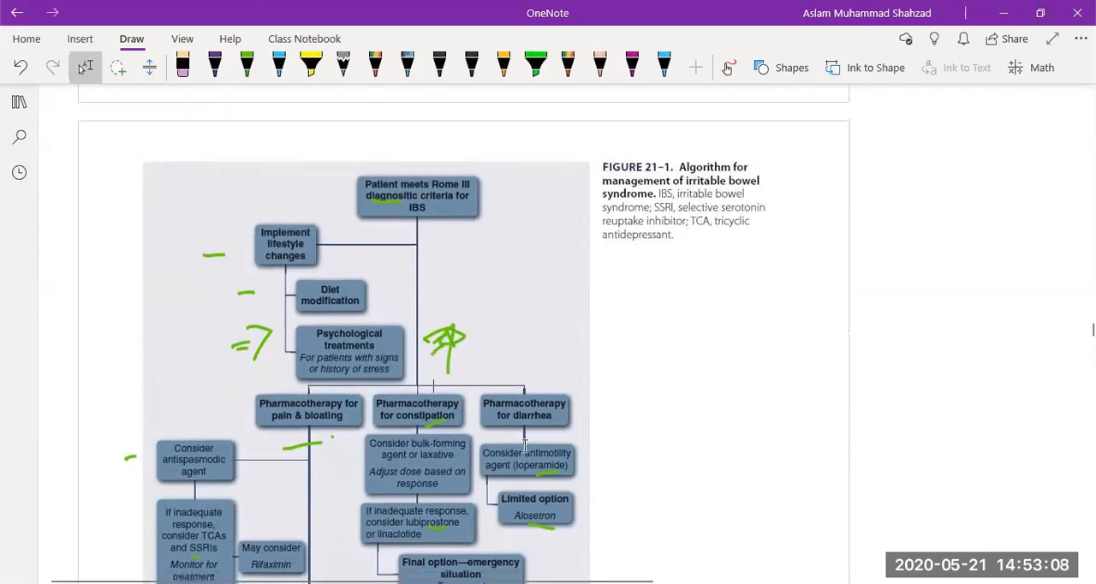
scroll("down", 3)
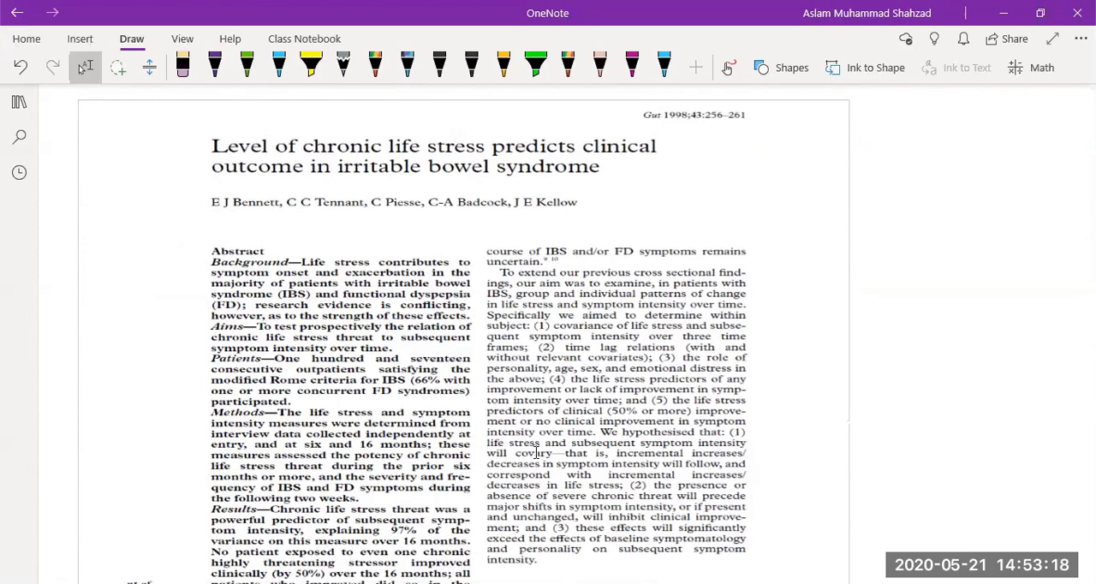
left_click(247, 63)
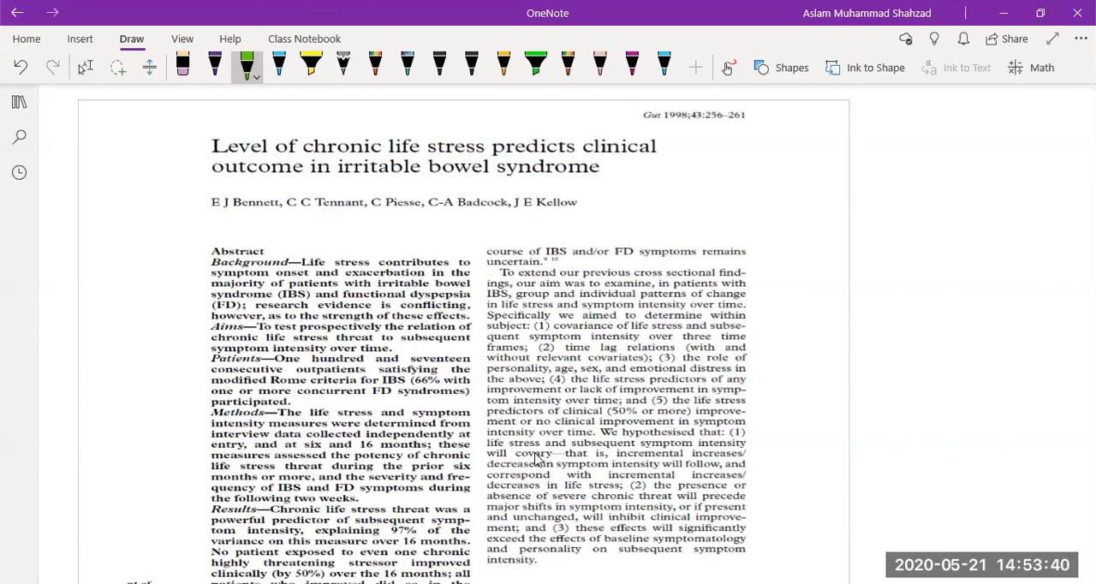
scroll("down", 3)
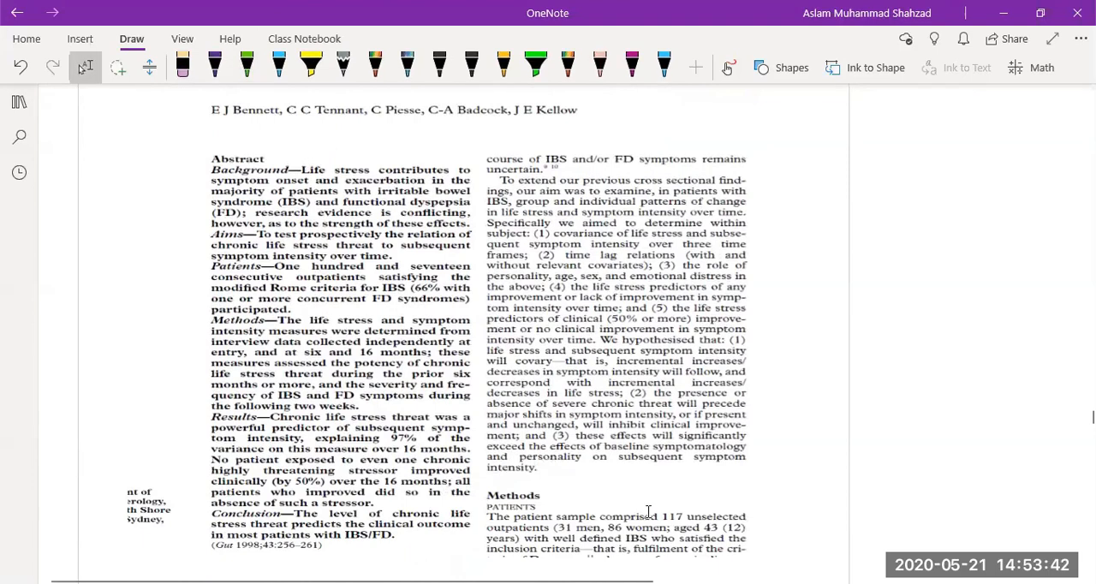